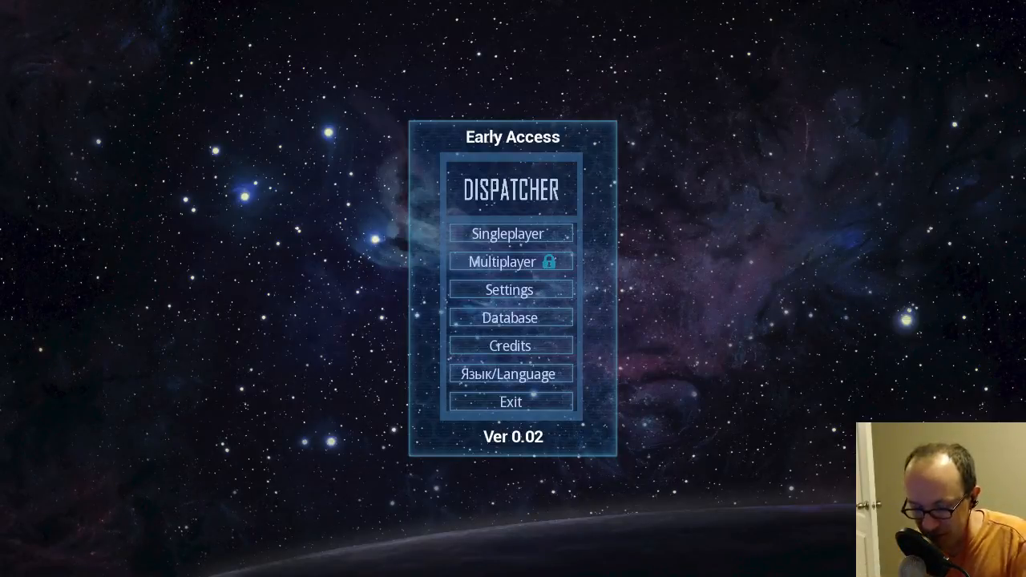
Step: Choose Singleplayer on the main menu to reach the start/practice choice
left_click(510, 234)
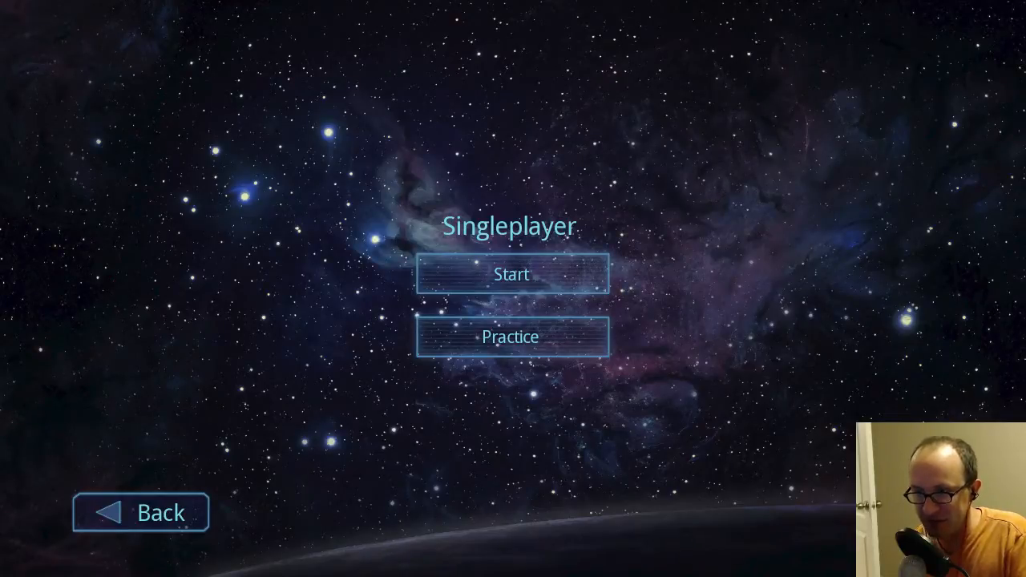
Step: Start a new singleplayer run and let the intro lead to the memory note
left_click(510, 274)
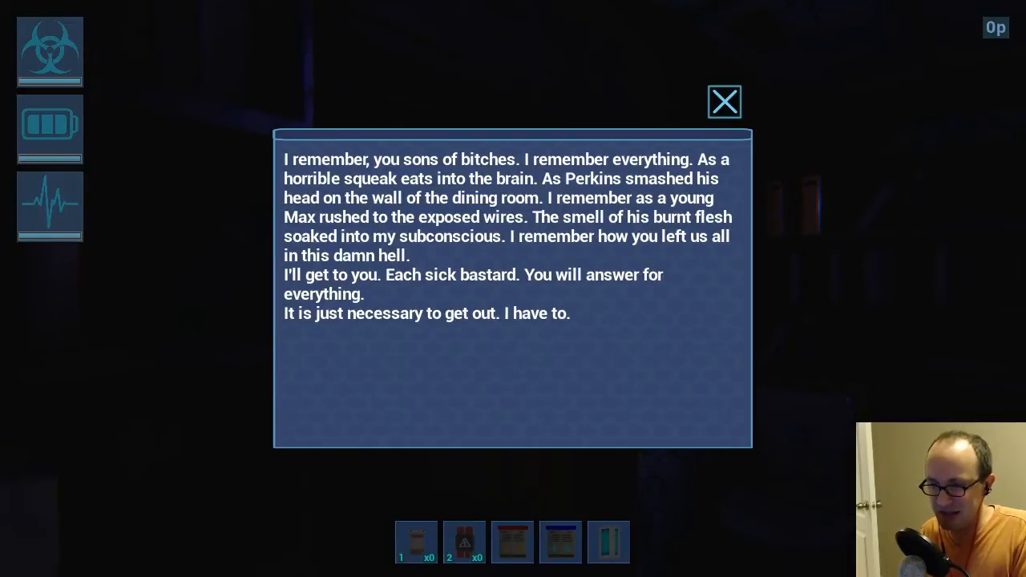
Step: Dismiss the memory note and pick up nearby items in the dark cell
left_click(725, 102)
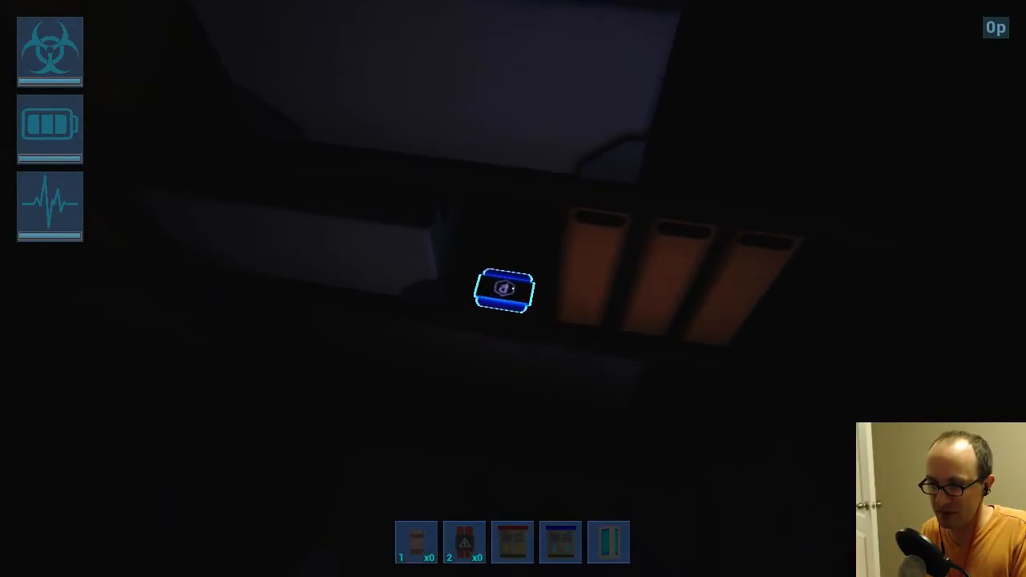
left_click(503, 289)
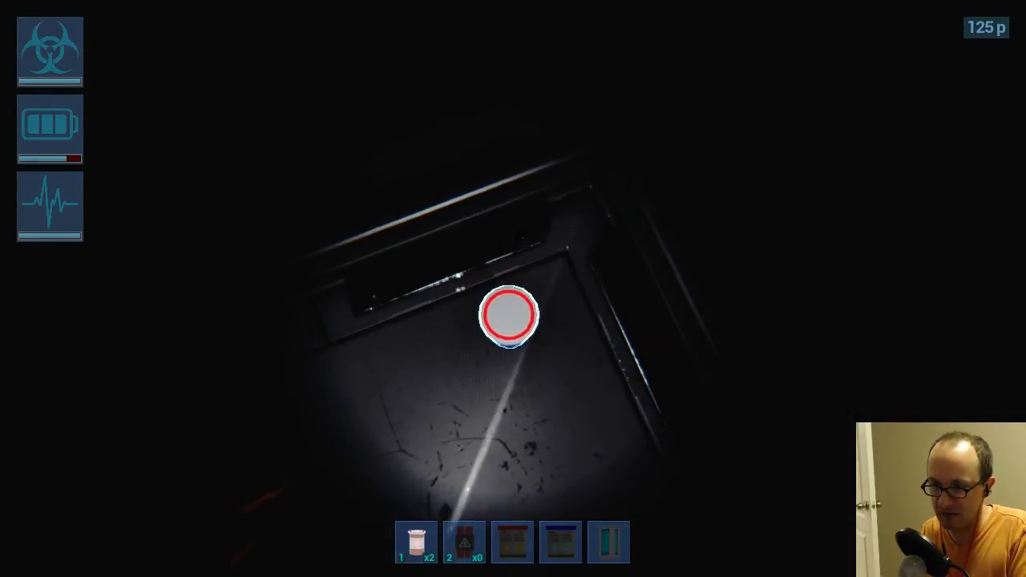
Step: Interact with the floor object and play on until the character dies
left_click(510, 314)
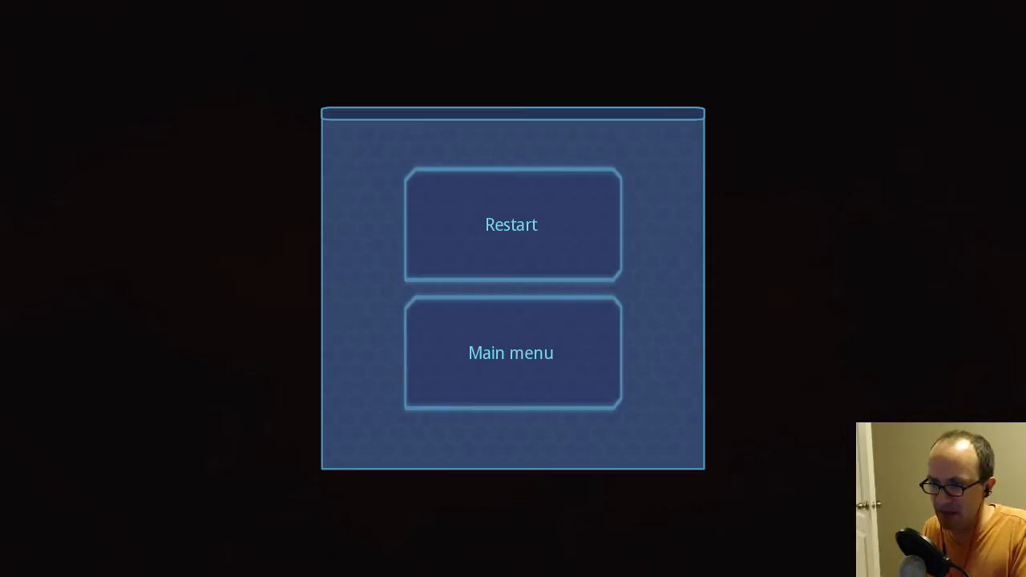
Step: Return from the death screen to the main menu toward a new game's settings
left_click(510, 225)
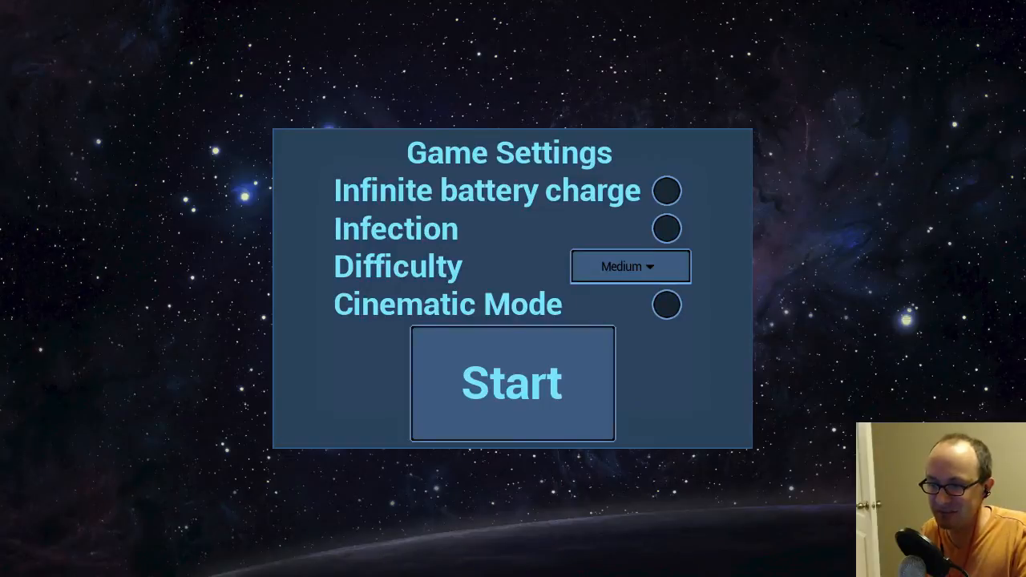
Step: Start a run with infinite battery charge, infection on and Easy difficulty
left_click(667, 191)
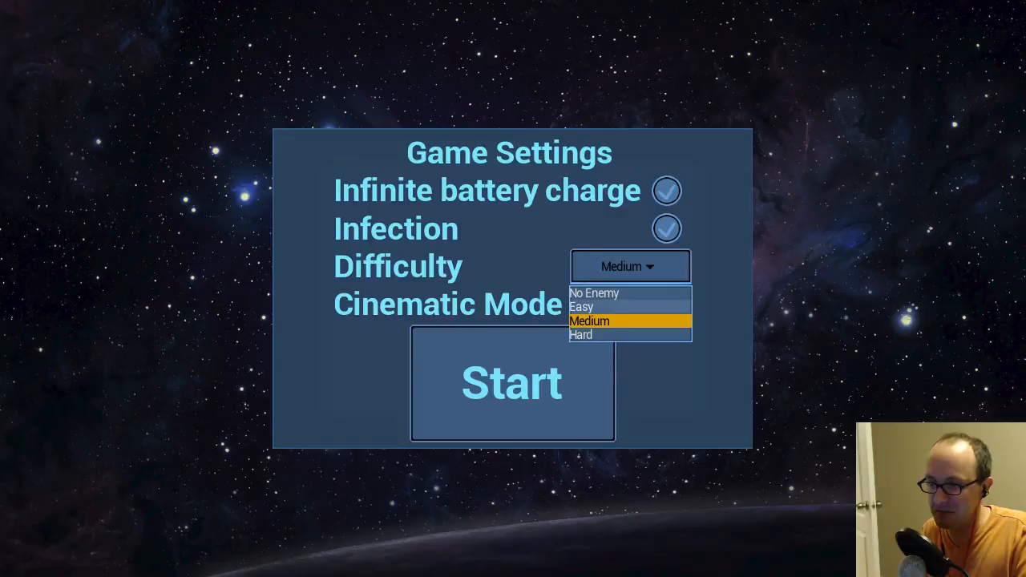
left_click(581, 306)
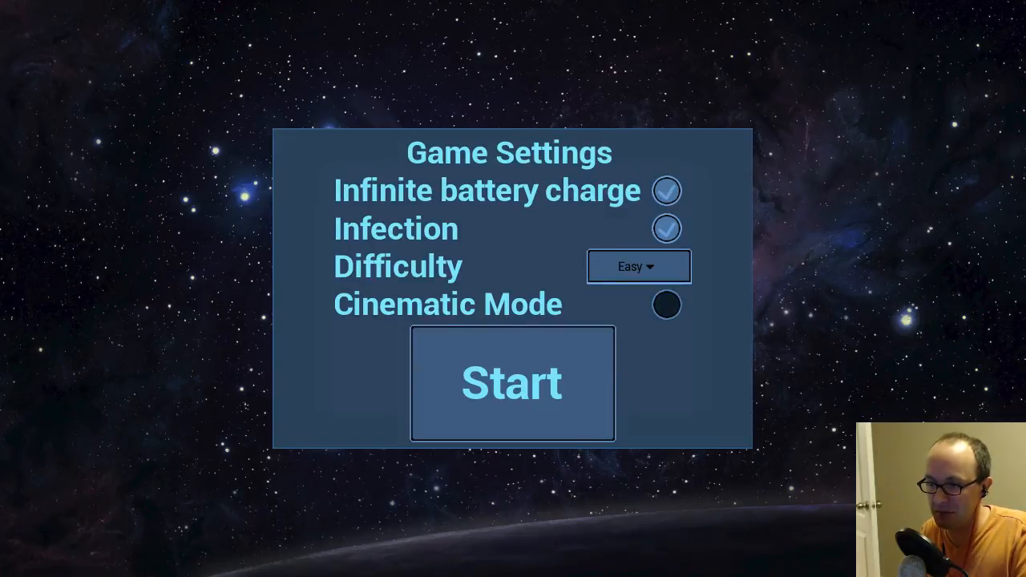
left_click(511, 382)
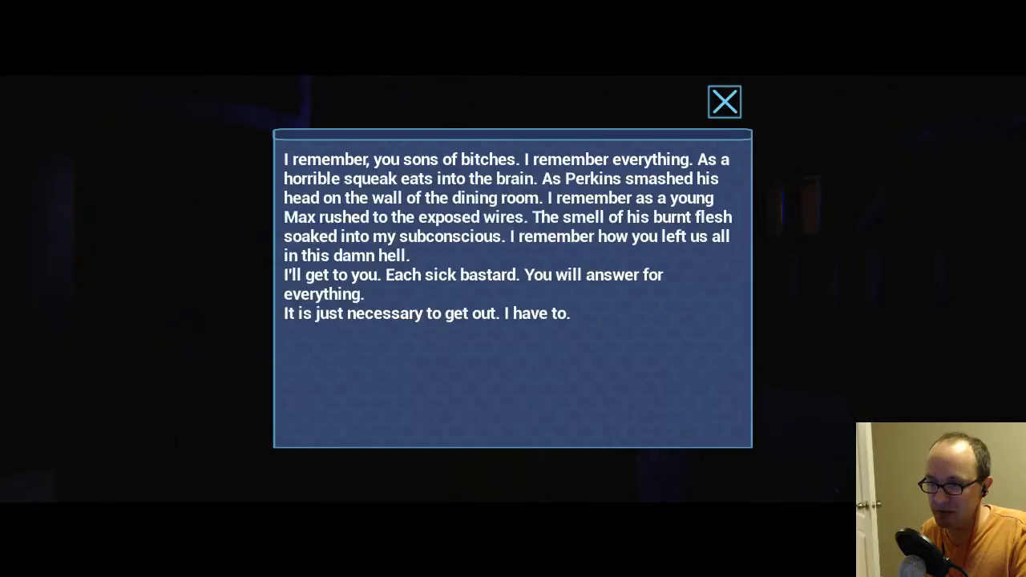
Step: Dismiss the memory note and head into the corridor with the yellow-striped barrier
left_click(725, 103)
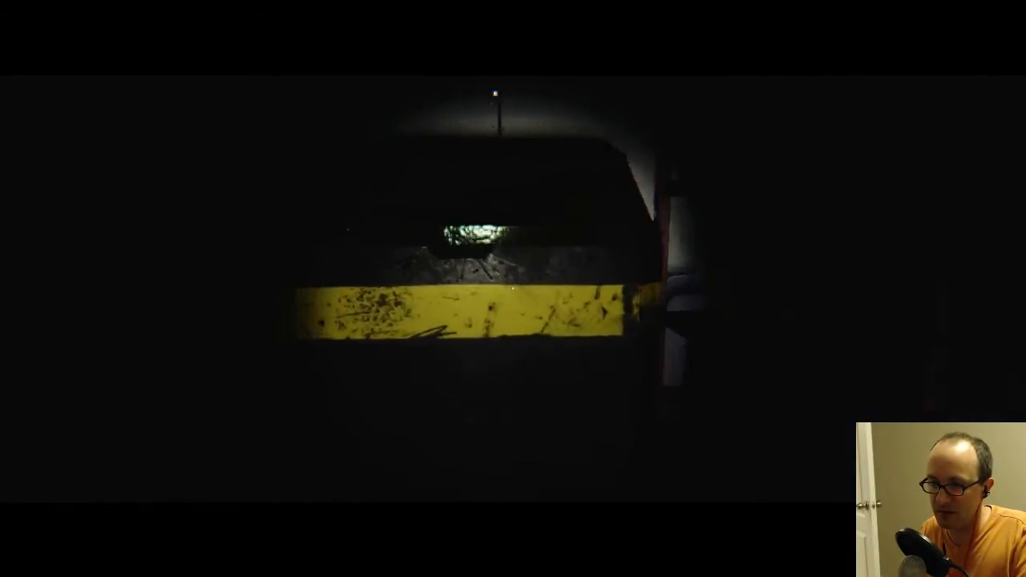